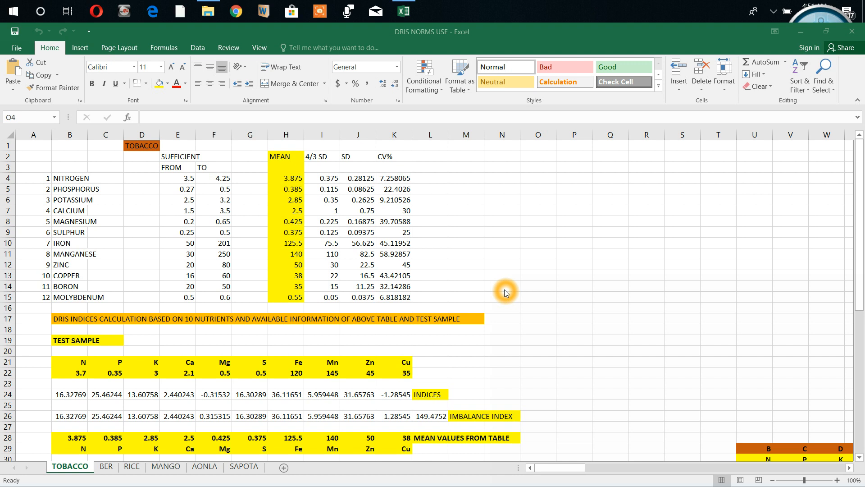
pyautogui.moveTo(206, 183)
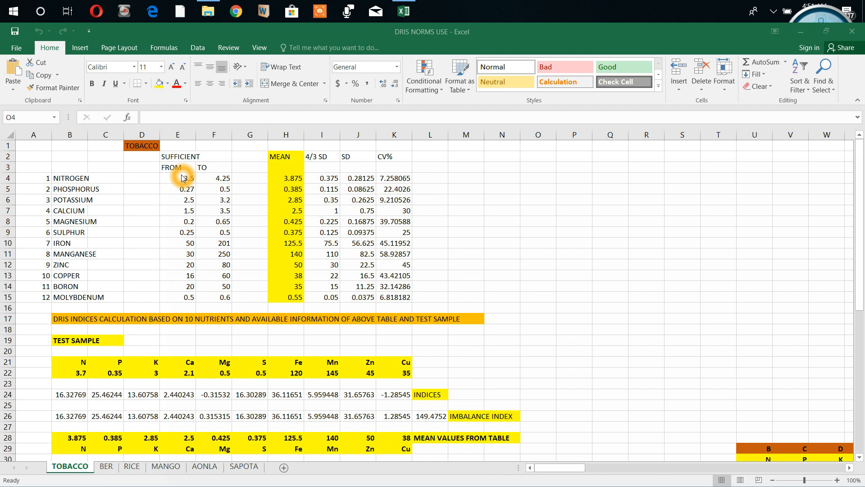
pyautogui.moveTo(191, 178)
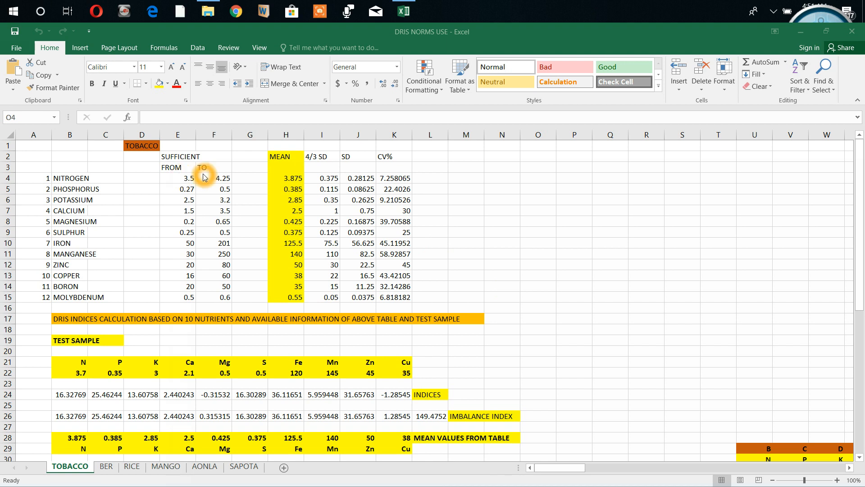
pyautogui.moveTo(209, 182)
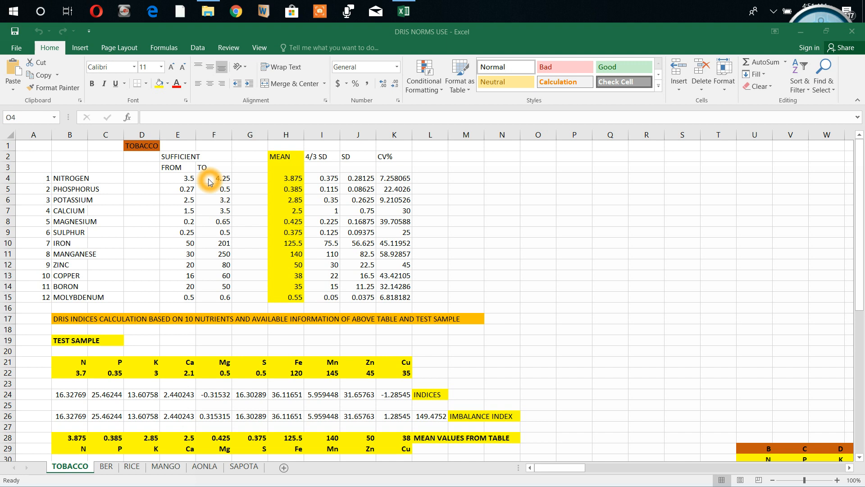
# Enter new test-sample values N 5, P 0.25 and K 2.4 so the indices recalculate
pyautogui.click(538, 178)
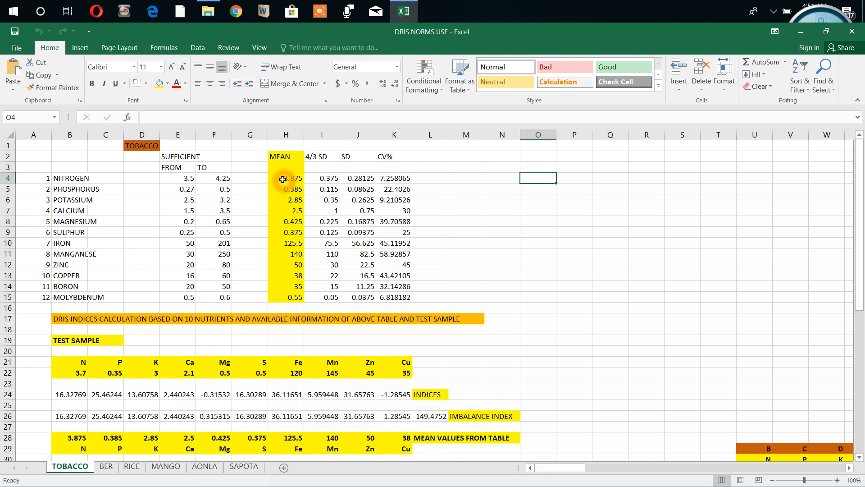
pyautogui.click(286, 177)
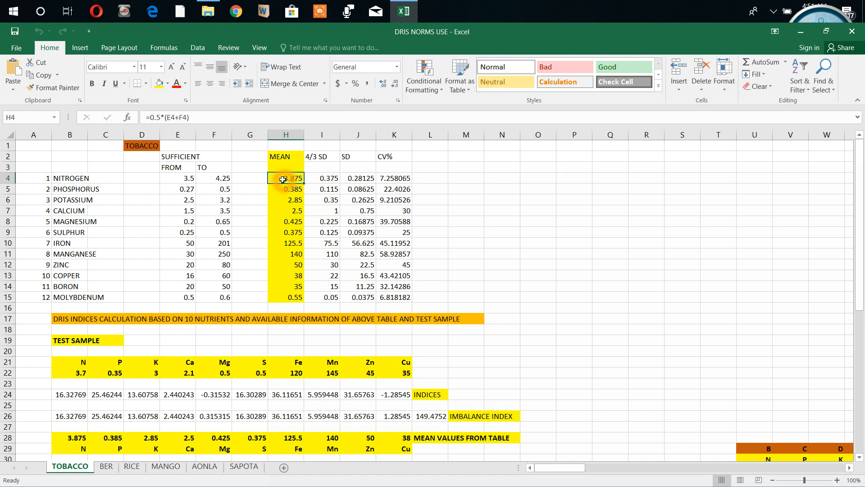
pyautogui.moveTo(215, 178)
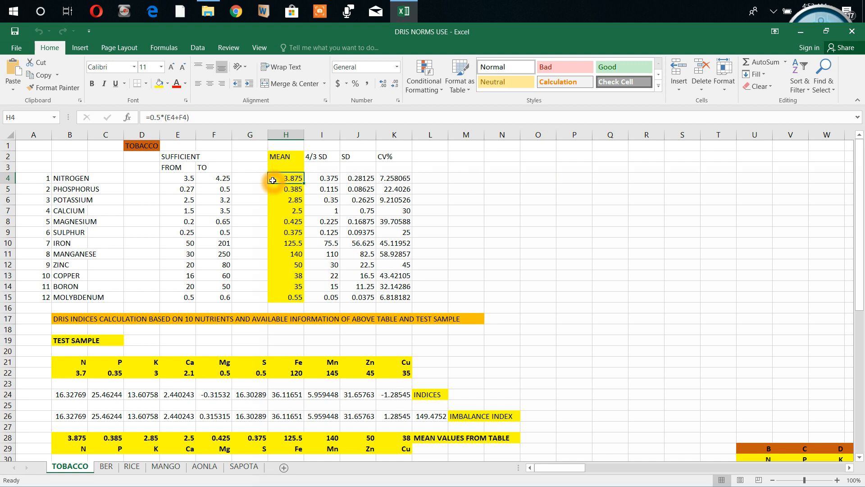
pyautogui.moveTo(224, 180)
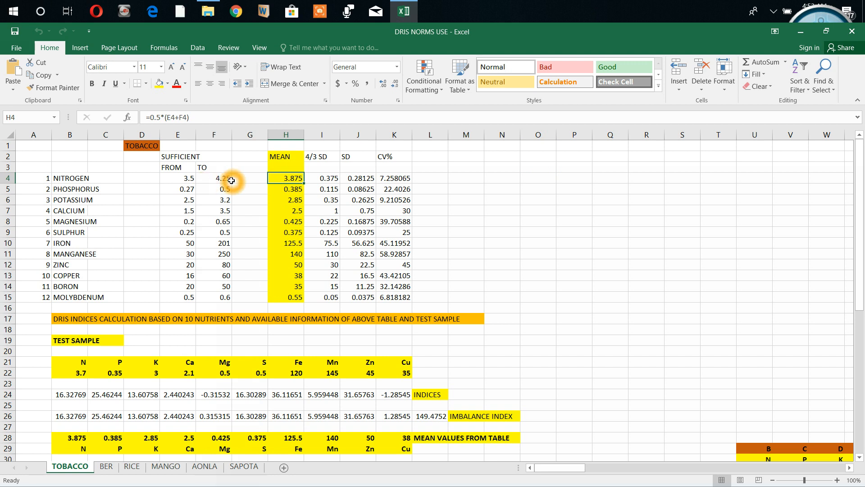
pyautogui.moveTo(274, 177)
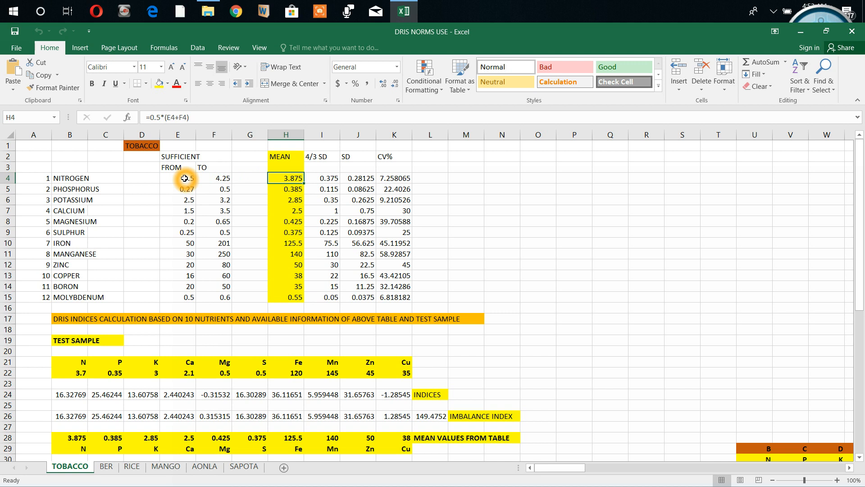
pyautogui.moveTo(270, 177)
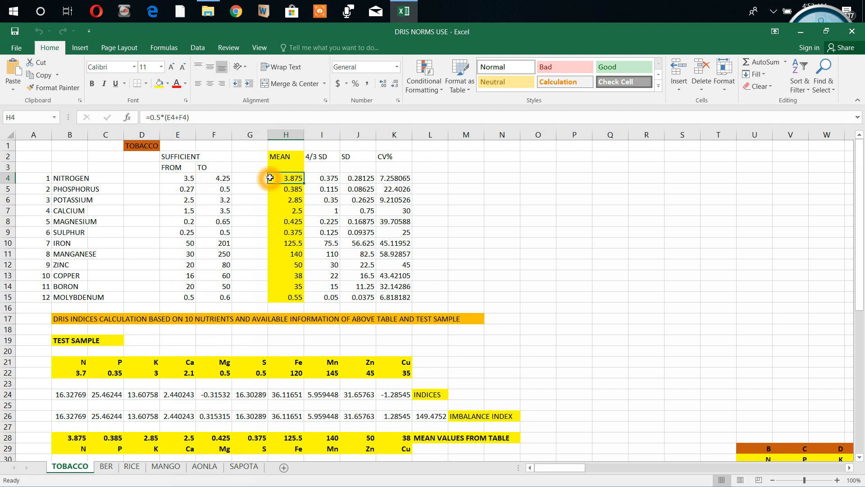
pyautogui.moveTo(321, 183)
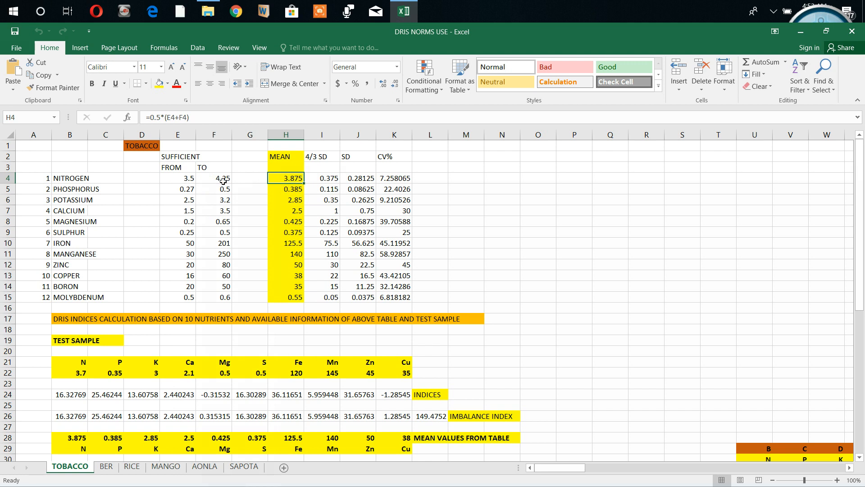
pyautogui.moveTo(327, 181)
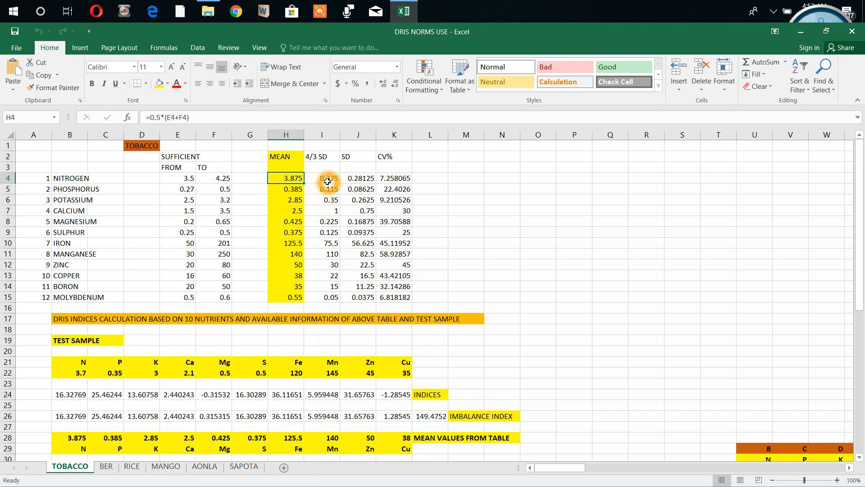
pyautogui.moveTo(343, 179)
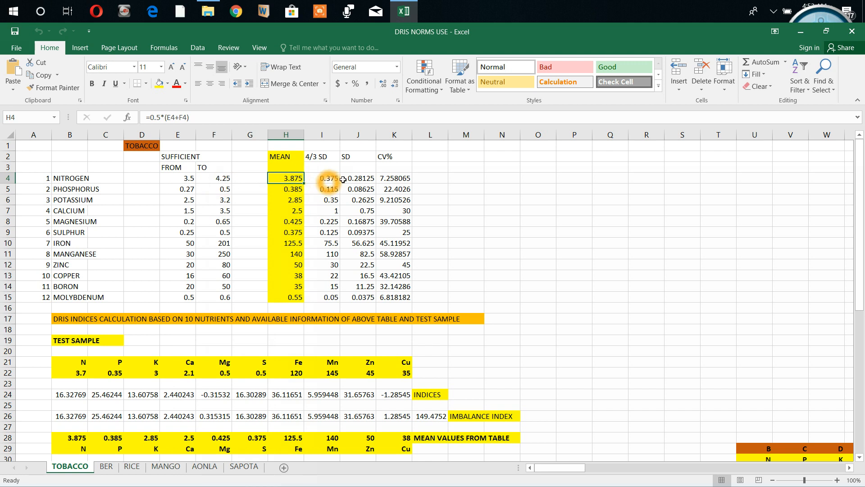
pyautogui.moveTo(357, 180)
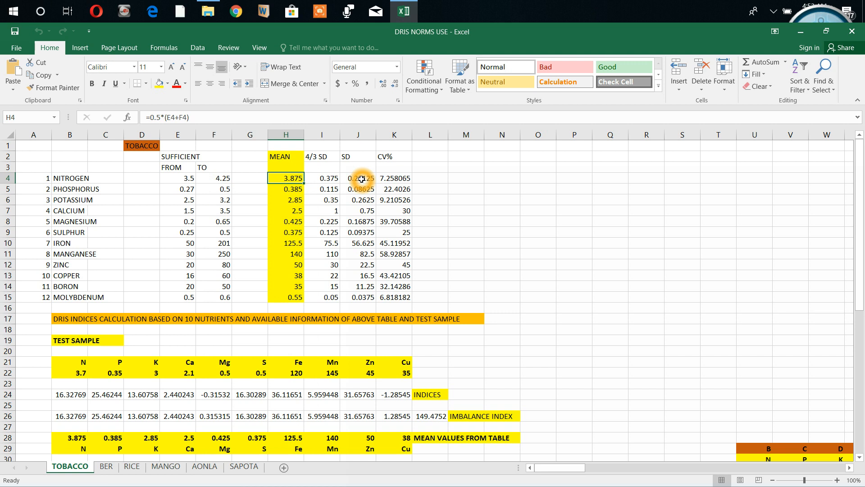
pyautogui.moveTo(394, 183)
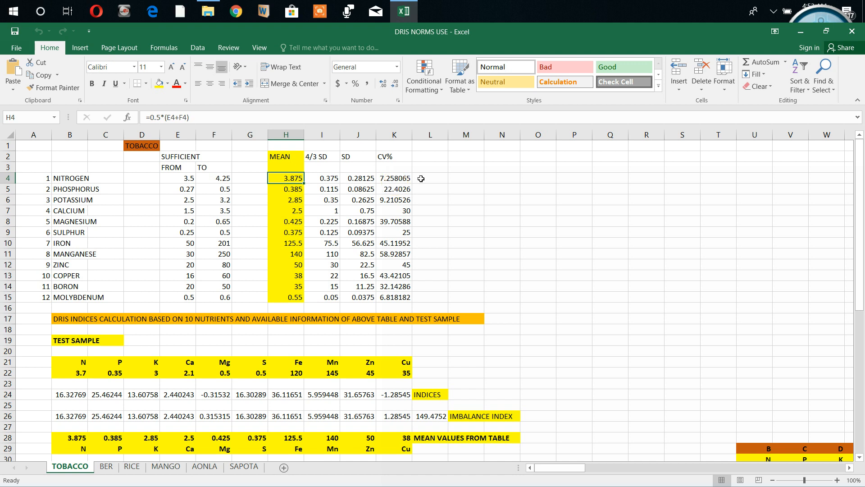
pyautogui.moveTo(429, 283)
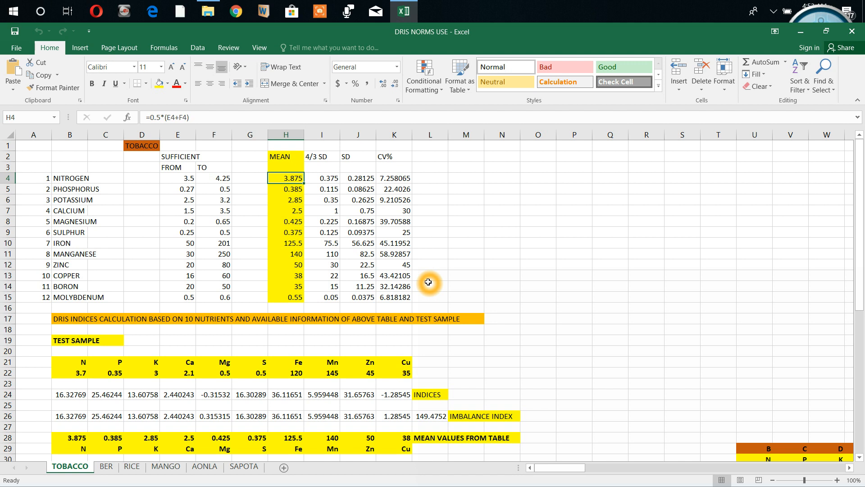
pyautogui.moveTo(435, 167)
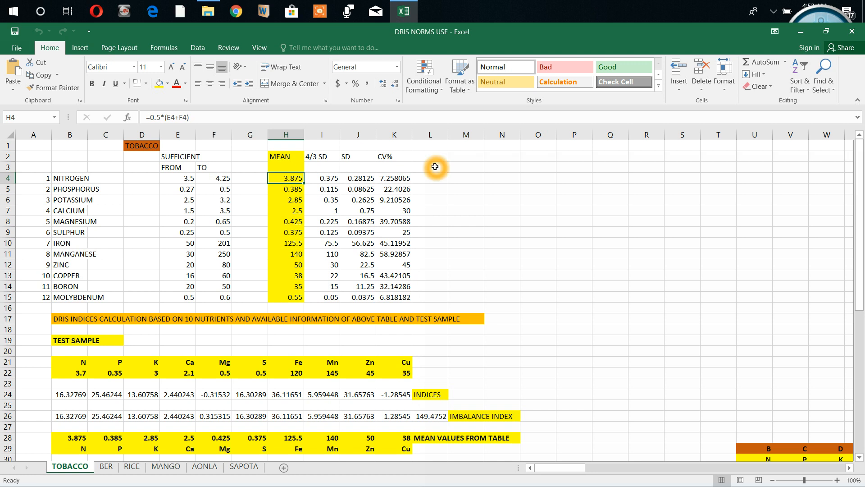
pyautogui.moveTo(432, 249)
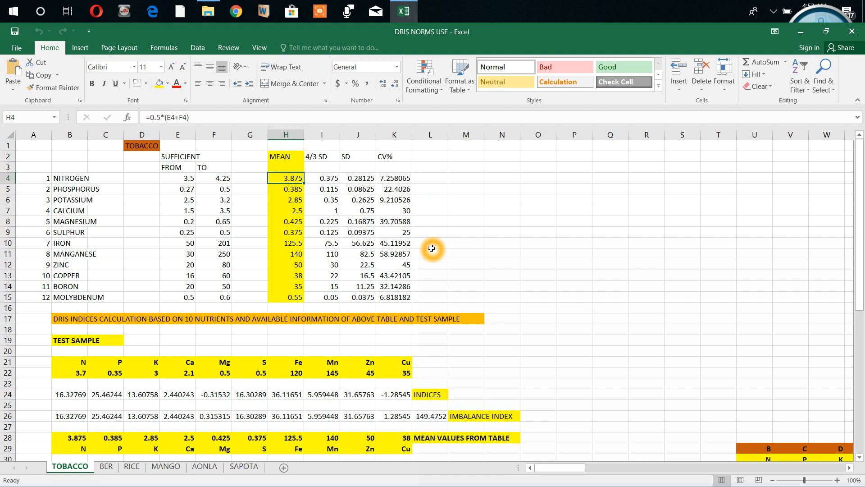
pyautogui.moveTo(429, 357)
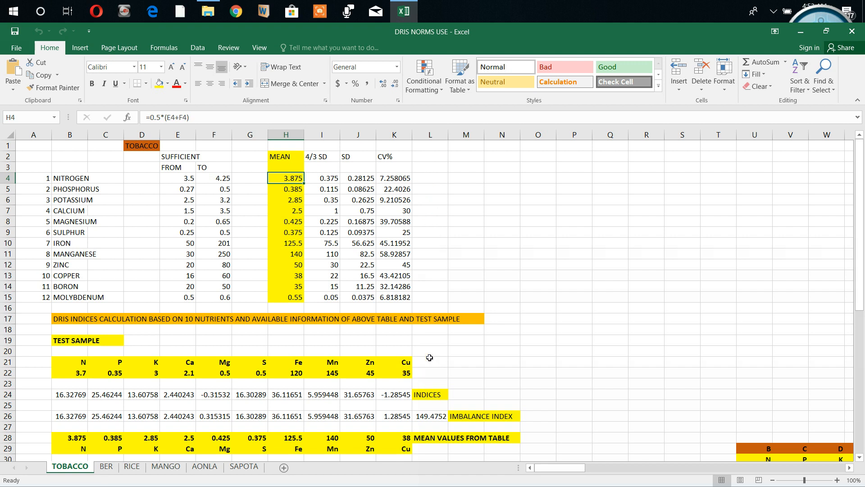
pyautogui.moveTo(411, 344)
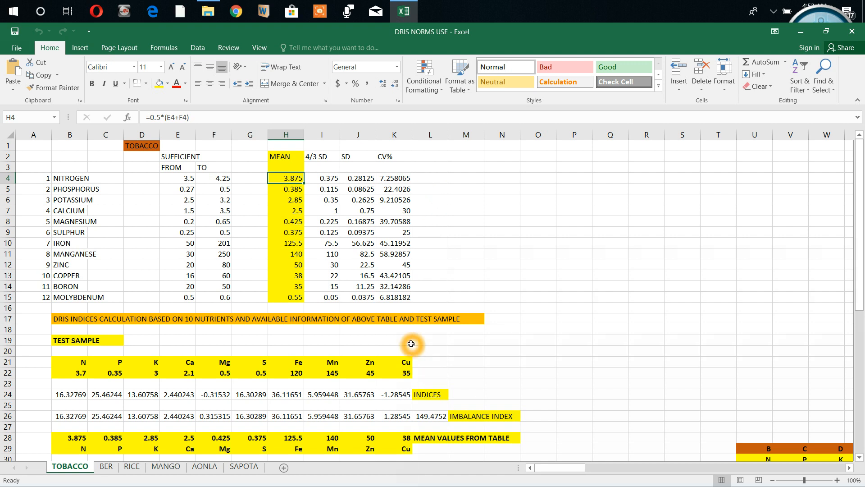
pyautogui.moveTo(319, 337)
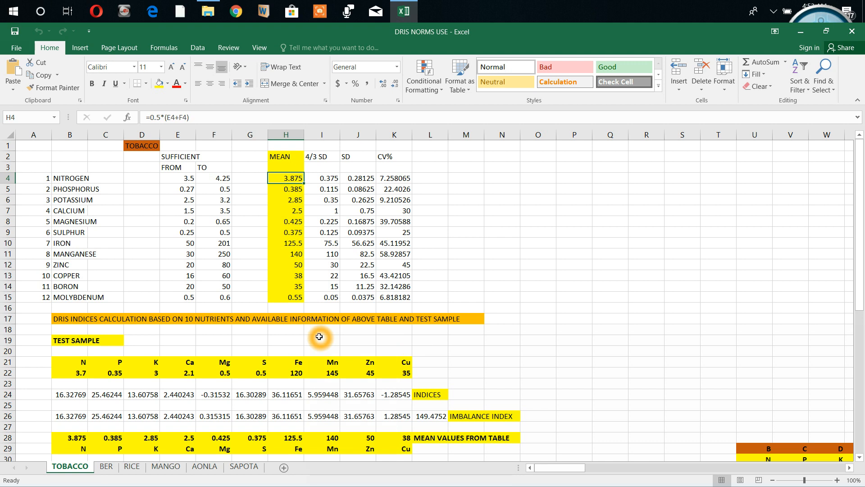
pyautogui.moveTo(90, 351)
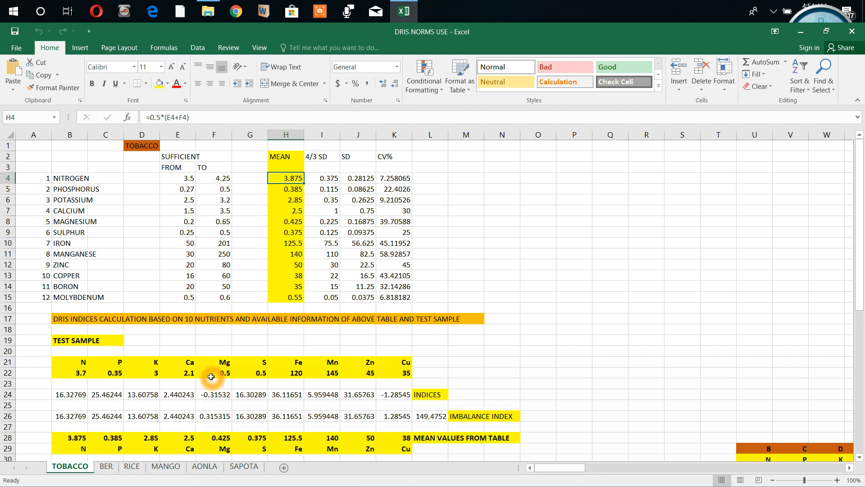
pyautogui.moveTo(286, 375)
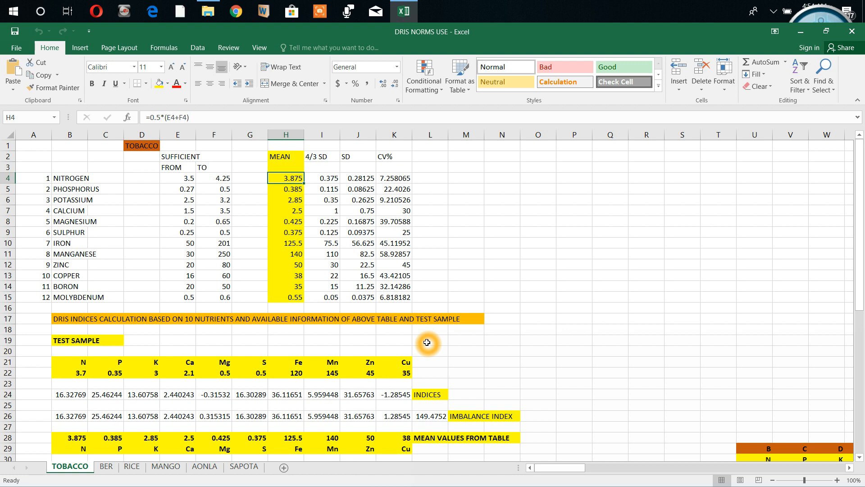
pyautogui.moveTo(69, 366)
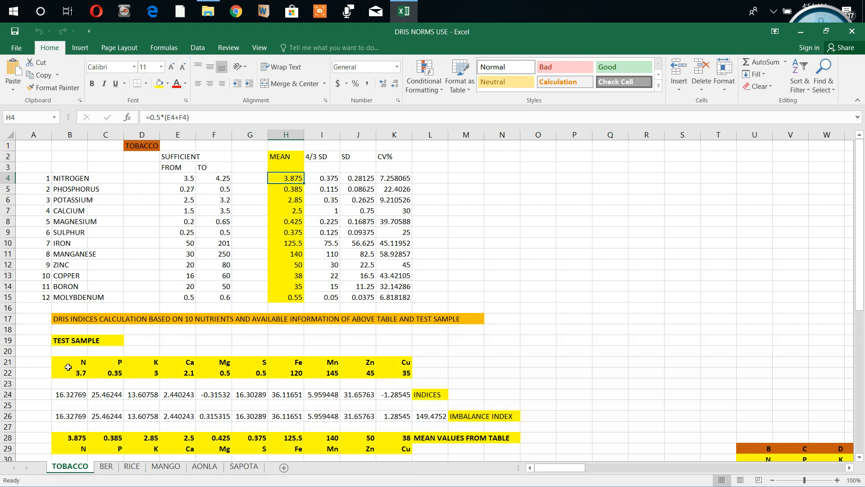
pyautogui.click(71, 372)
pyautogui.write('3.')
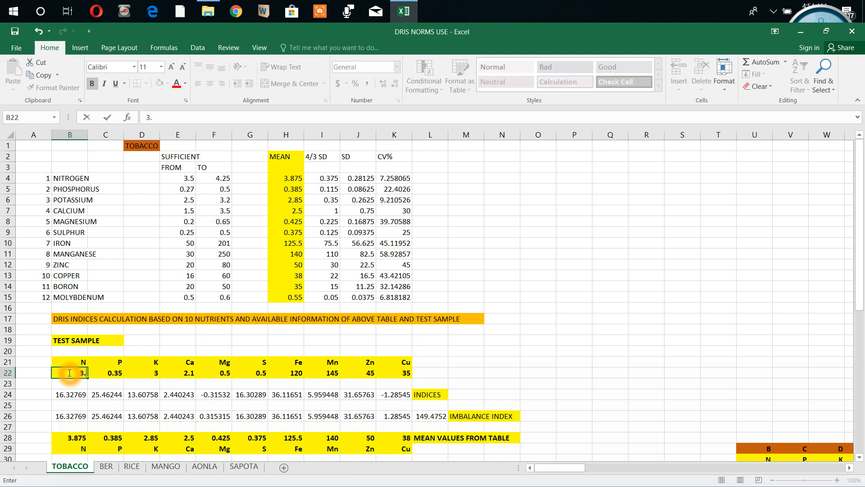
pyautogui.write('5')
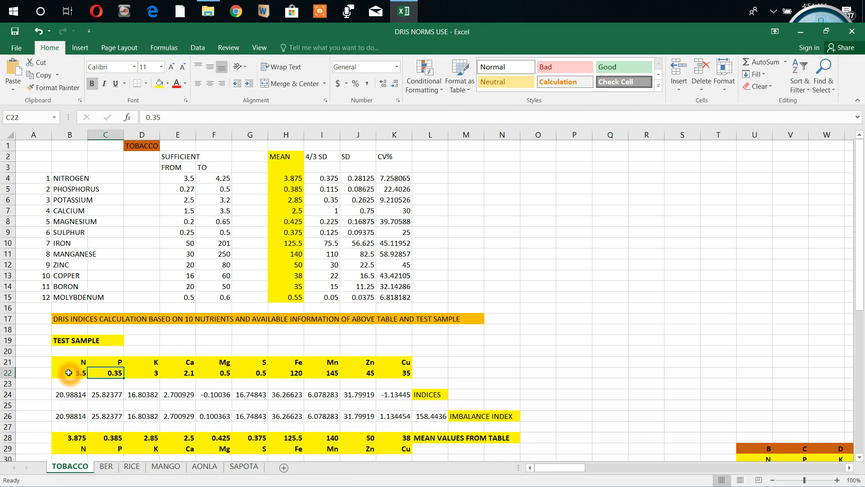
pyautogui.write('0.25')
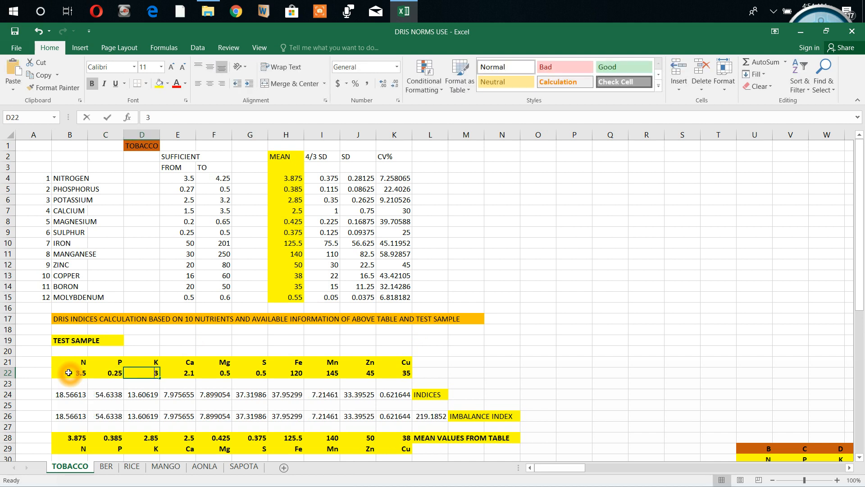
pyautogui.write('2.4')
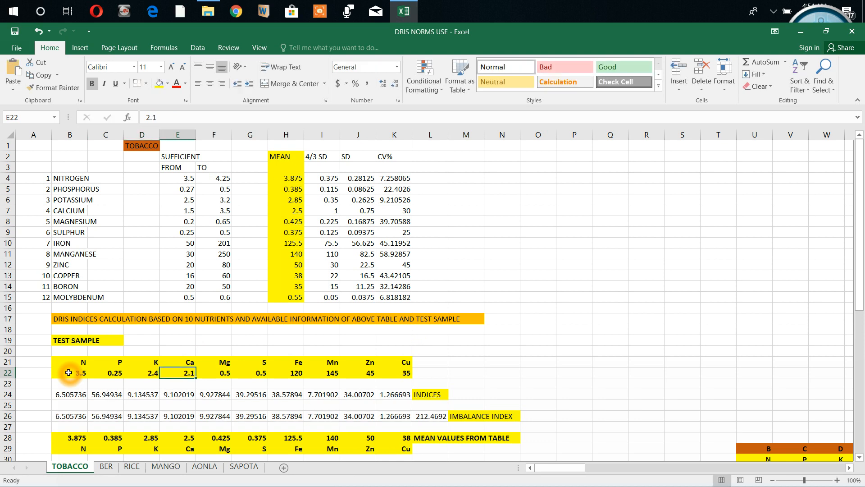
# Keep Ca at 2.1 and enter S 0.4, Zn 40 and 30, recalculating the imbalance index to about 9933
pyautogui.write('2.4')
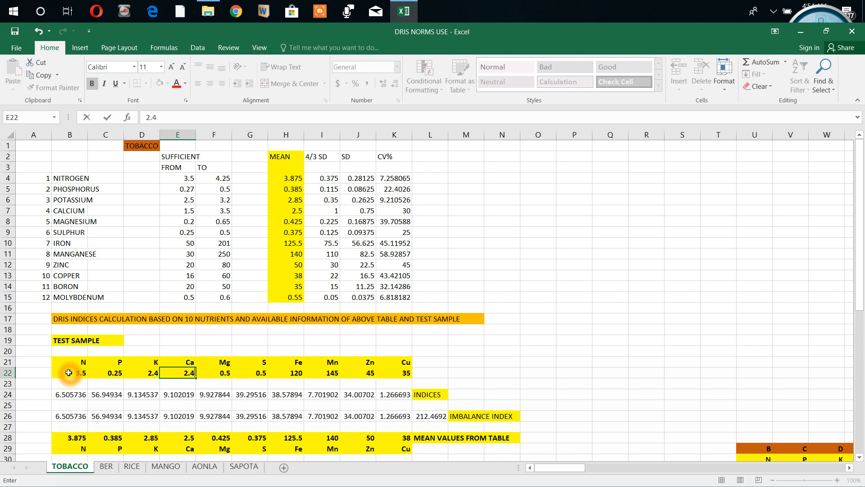
pyautogui.press('Backspace')
pyautogui.write('1')
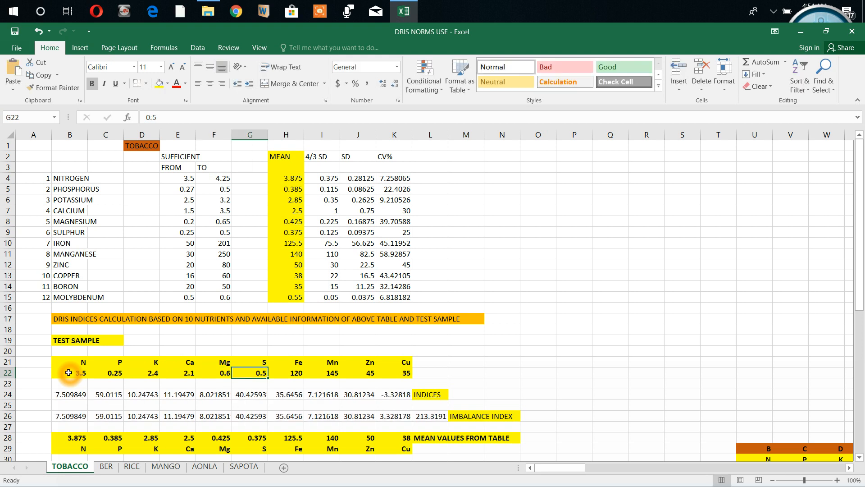
pyautogui.write('0.4')
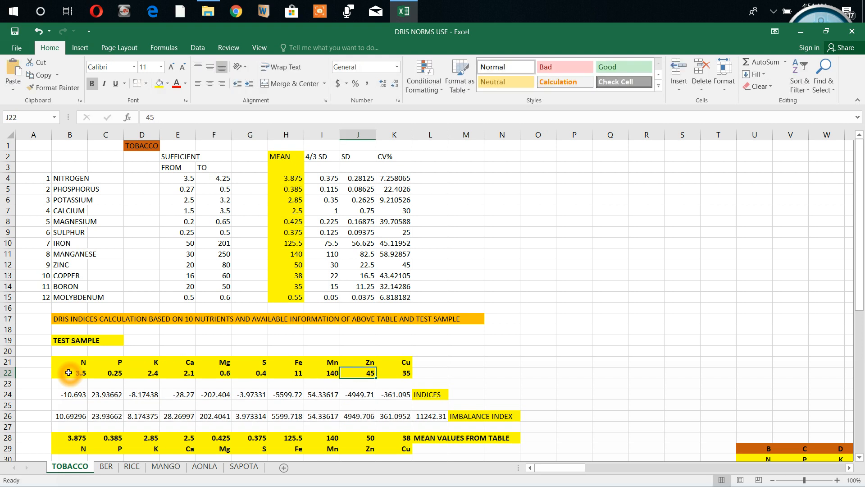
pyautogui.write('40')
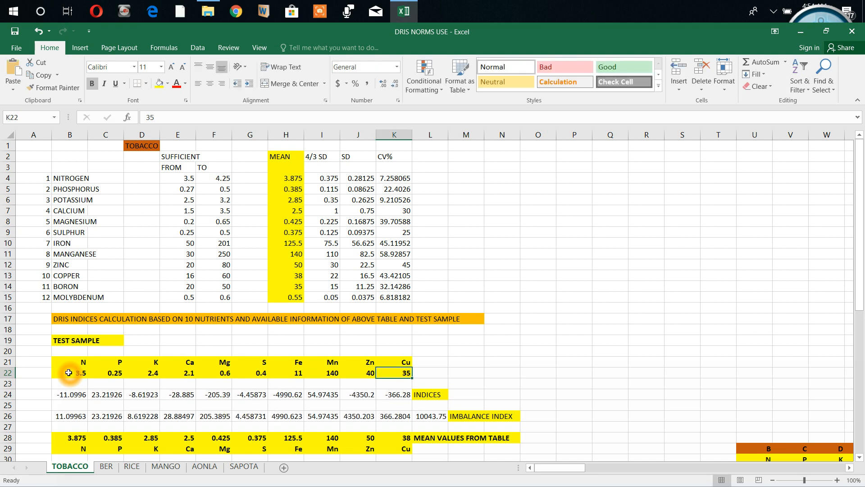
pyautogui.write('30')
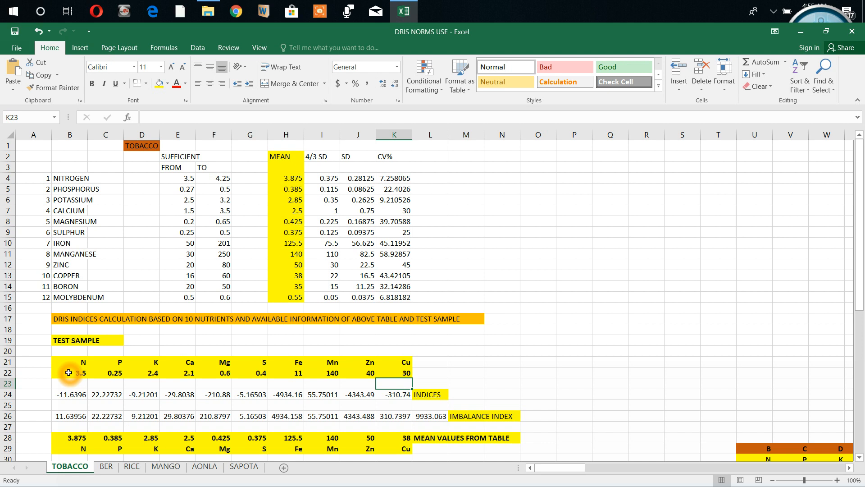
pyautogui.moveTo(174, 421)
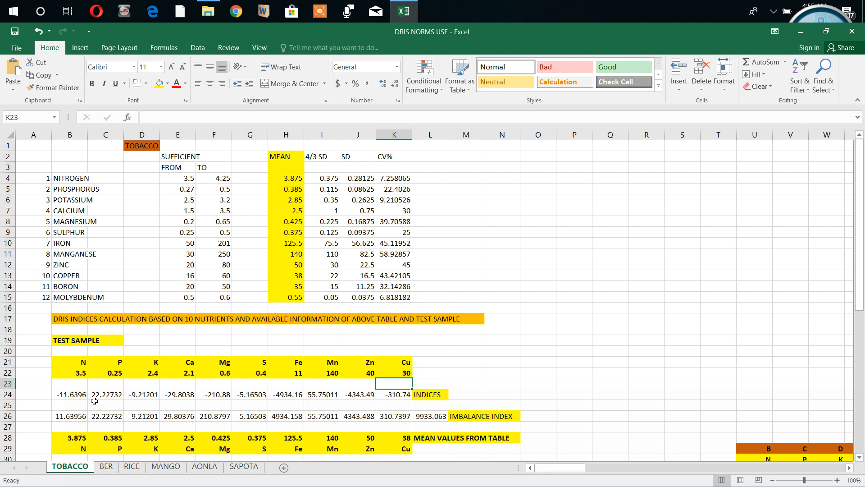
pyautogui.moveTo(104, 409)
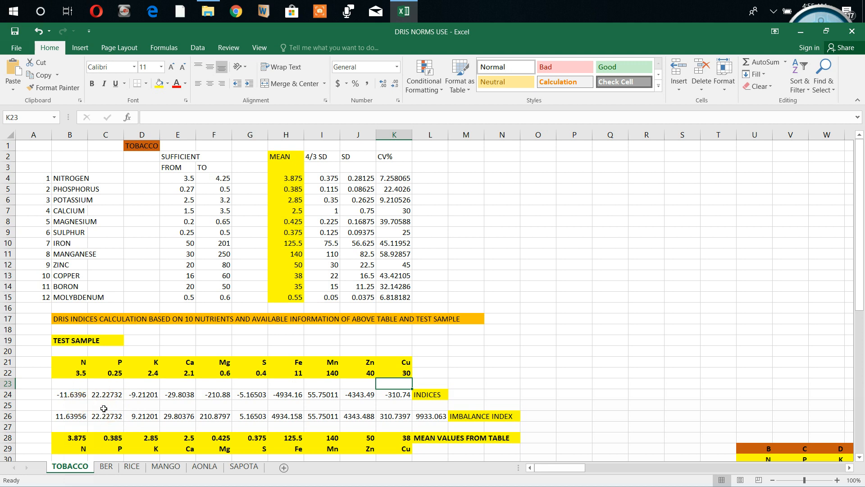
pyautogui.moveTo(131, 401)
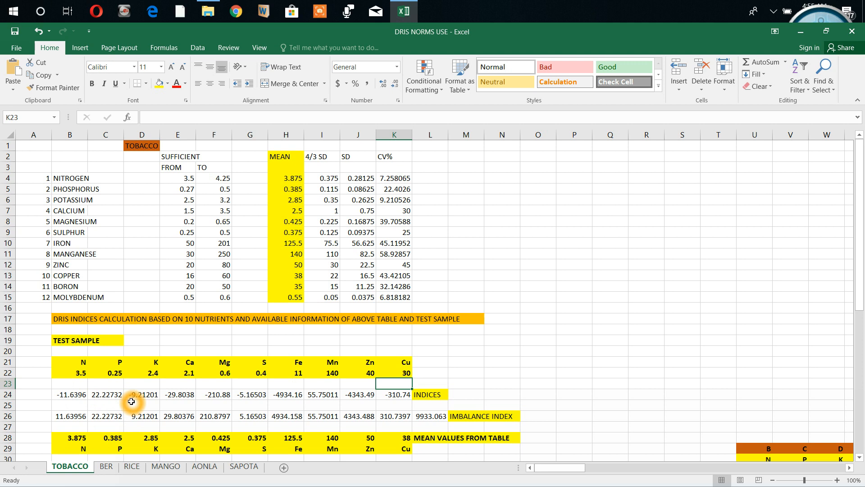
pyautogui.moveTo(132, 412)
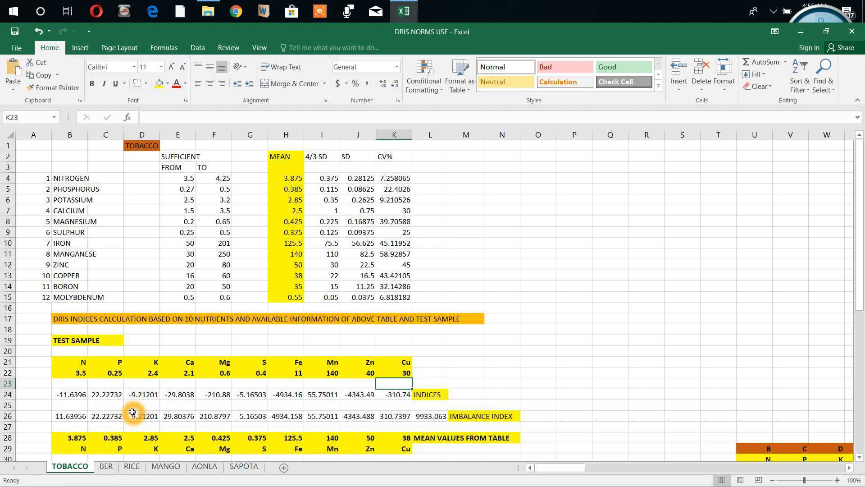
pyautogui.moveTo(254, 402)
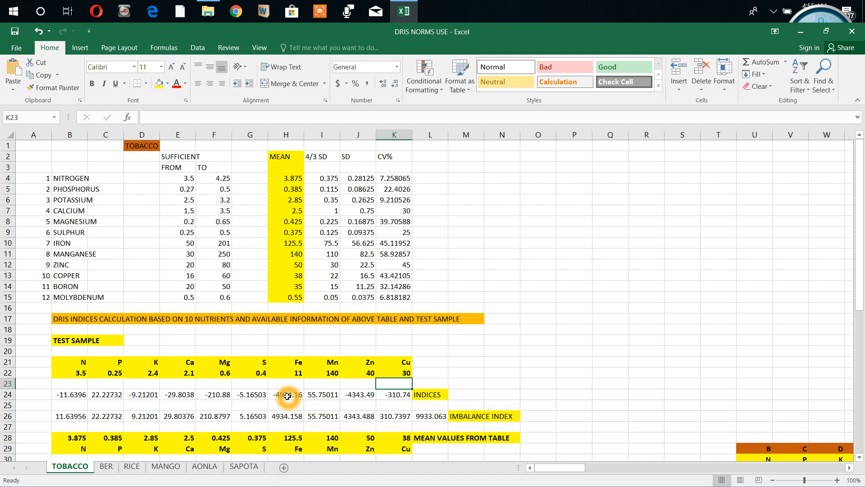
pyautogui.moveTo(544, 329)
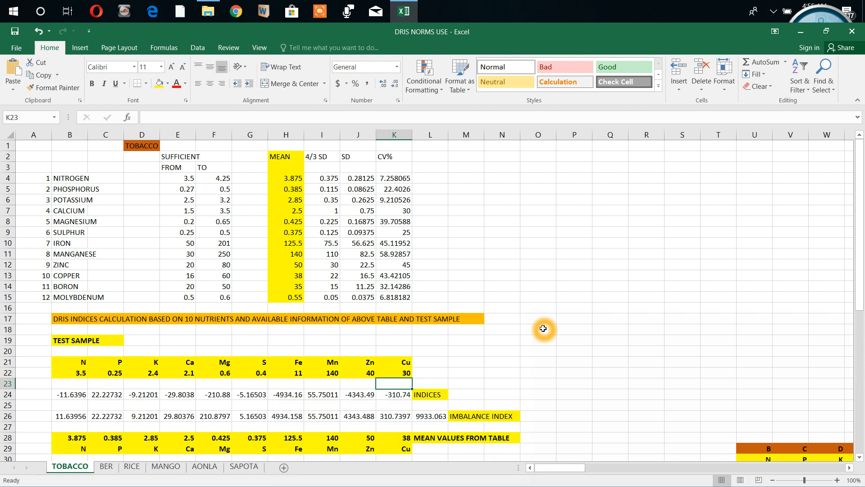
pyautogui.moveTo(434, 330)
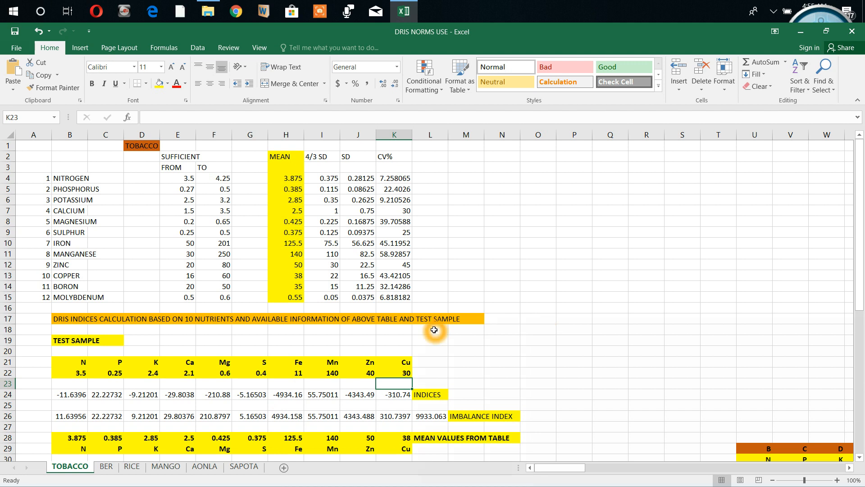
pyautogui.moveTo(287, 395)
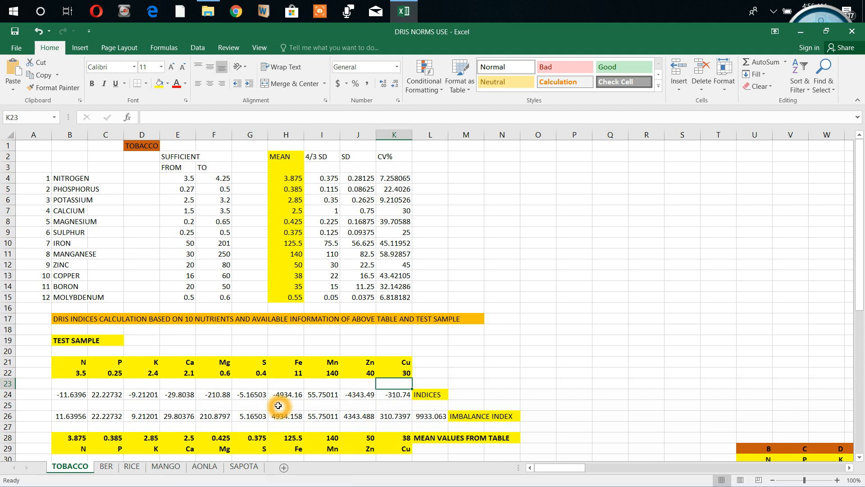
pyautogui.moveTo(285, 395)
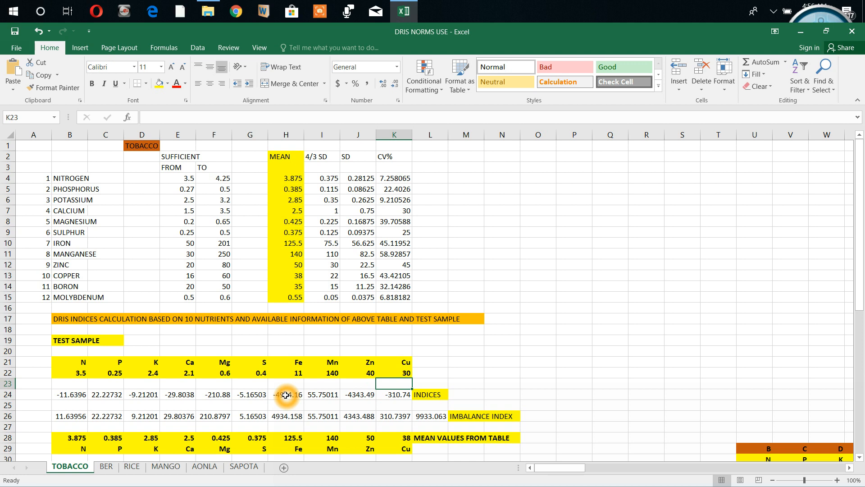
pyautogui.moveTo(351, 394)
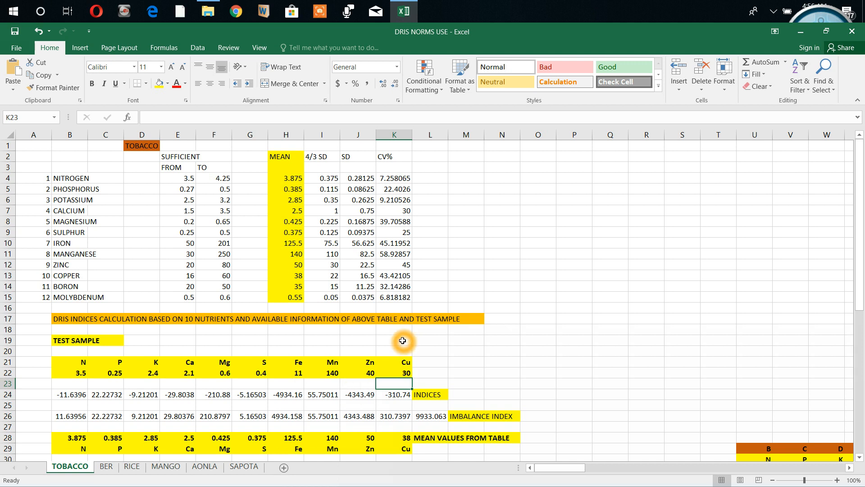
pyautogui.moveTo(325, 397)
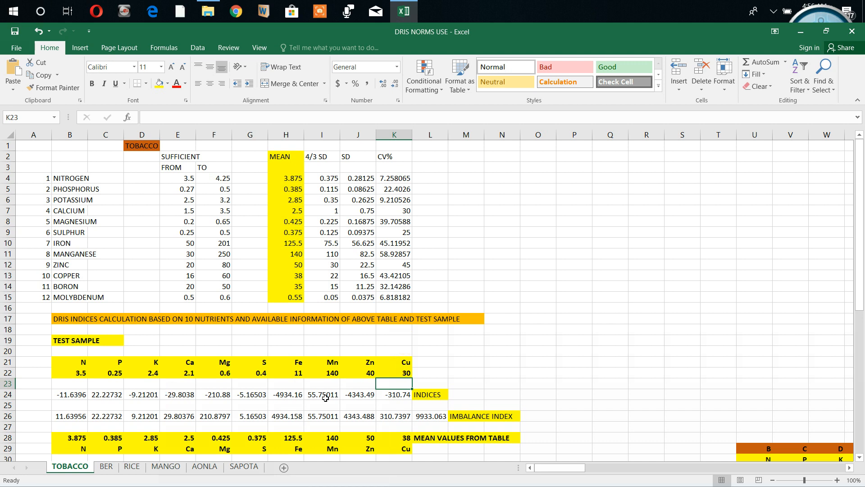
pyautogui.moveTo(425, 404)
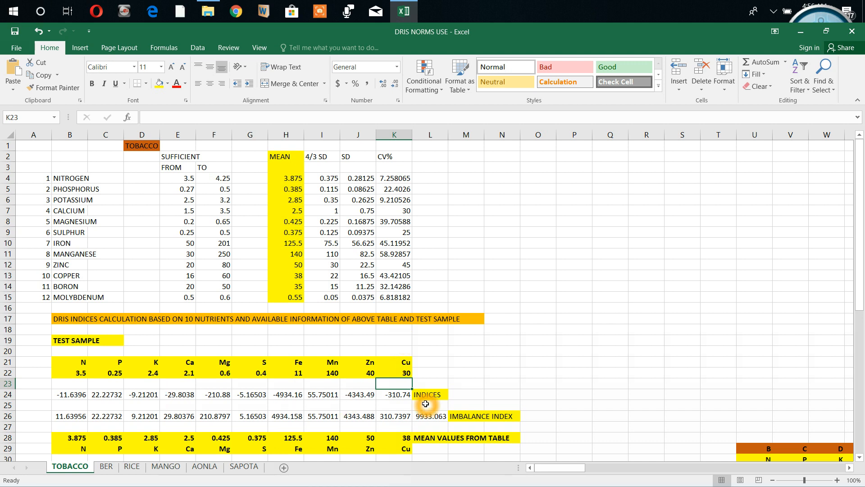
pyautogui.moveTo(64, 417)
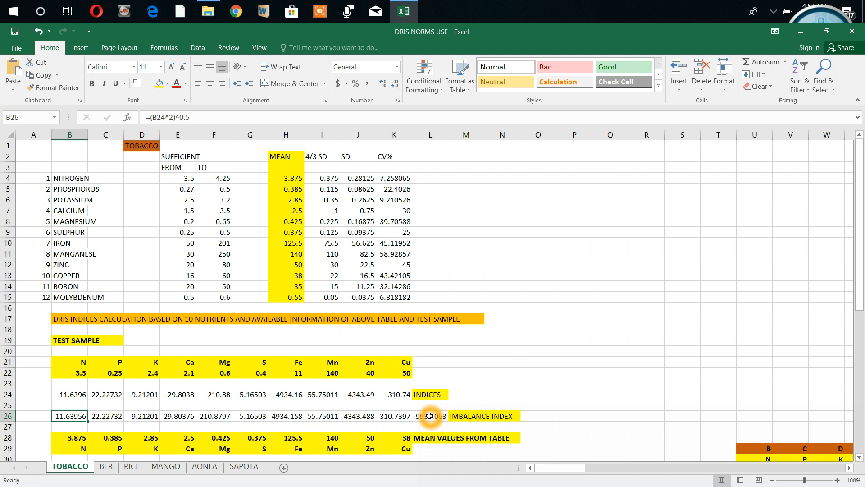
pyautogui.moveTo(546, 348)
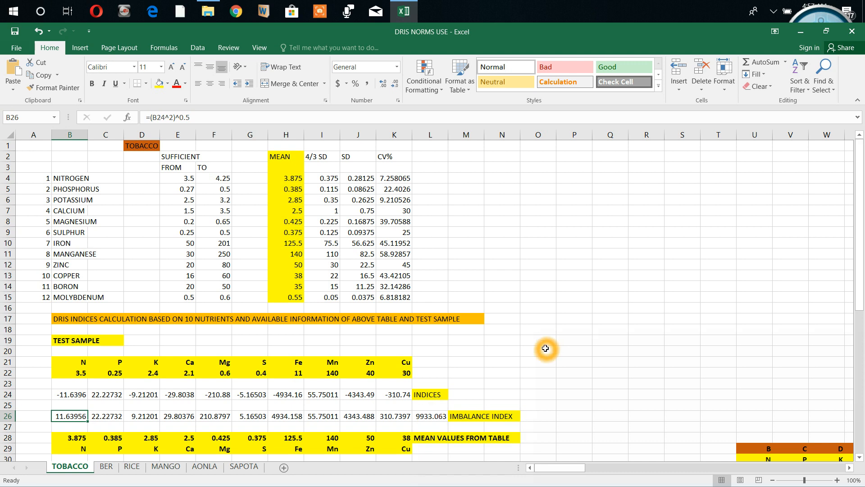
pyautogui.click(70, 427)
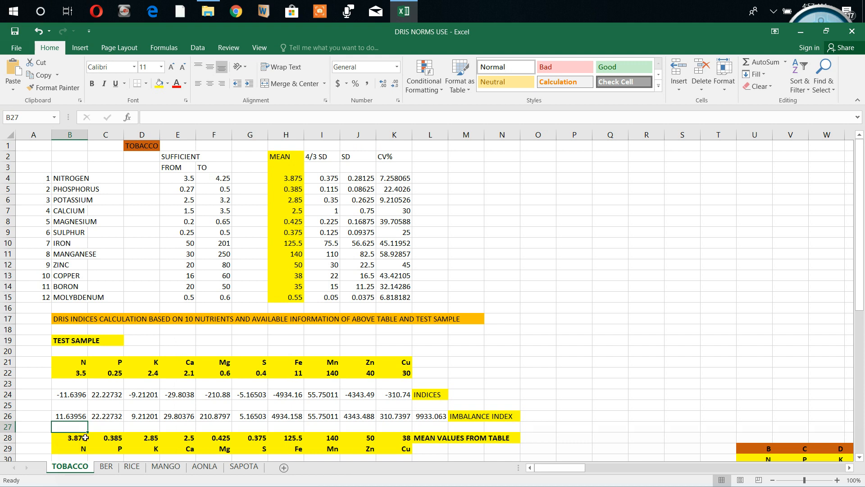
pyautogui.click(141, 449)
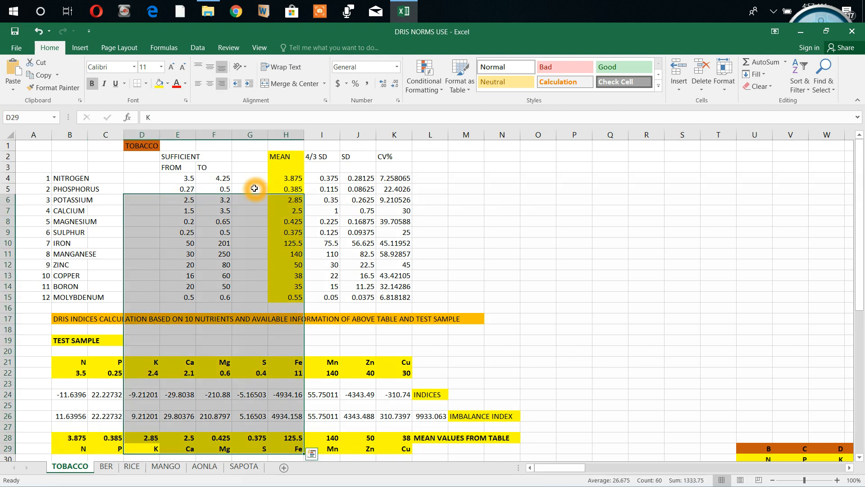
pyautogui.click(250, 188)
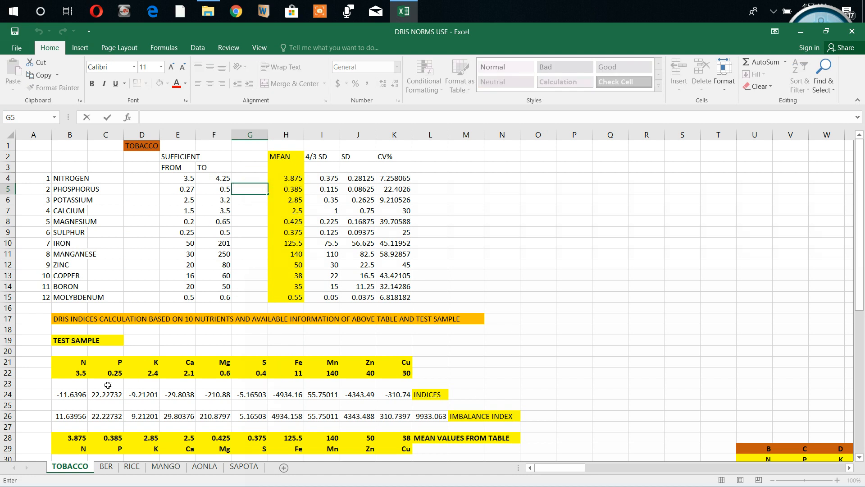
pyautogui.moveTo(376, 439)
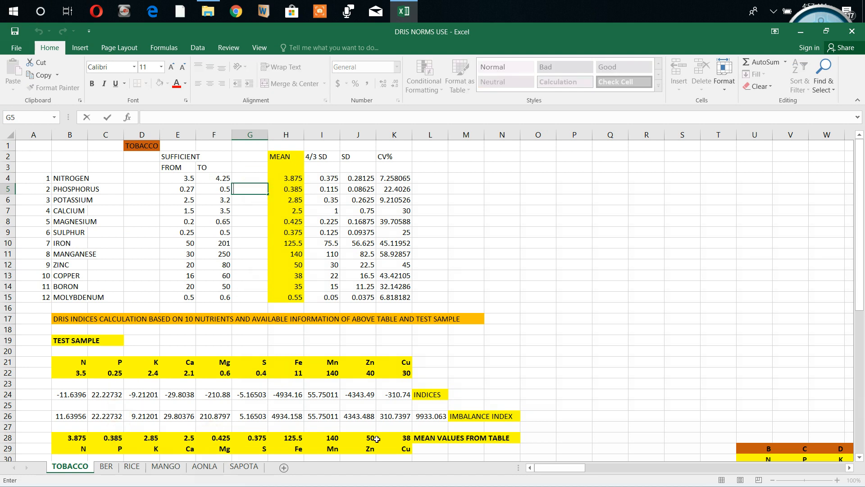
pyautogui.moveTo(604, 395)
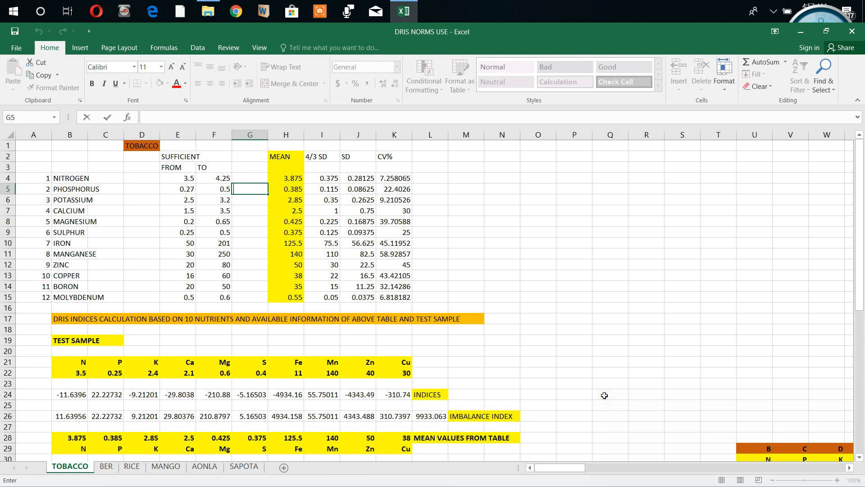
pyautogui.moveTo(604, 397)
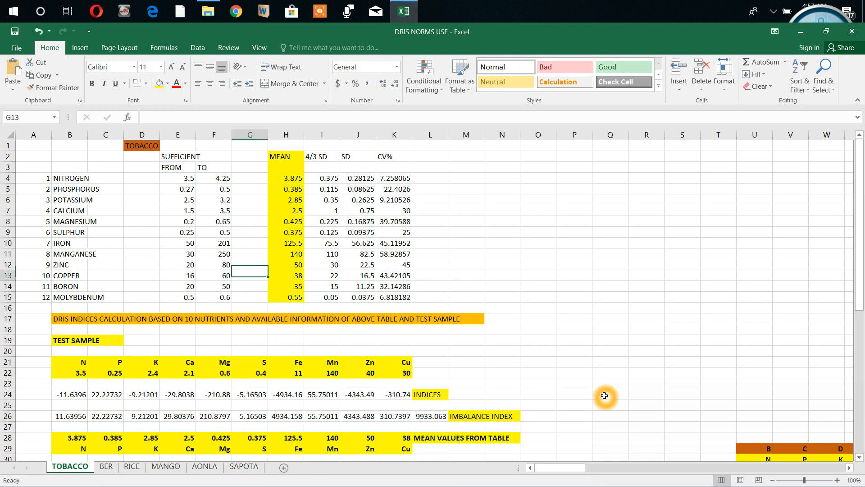
# Scroll to the nutrient ratio tables and check the CV% formula for the Cu/P ratio
pyautogui.scroll(-3)
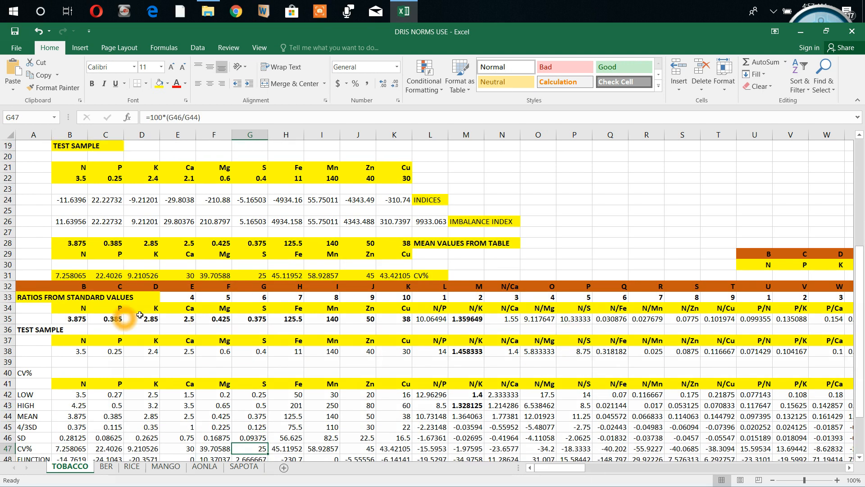
pyautogui.moveTo(455, 331)
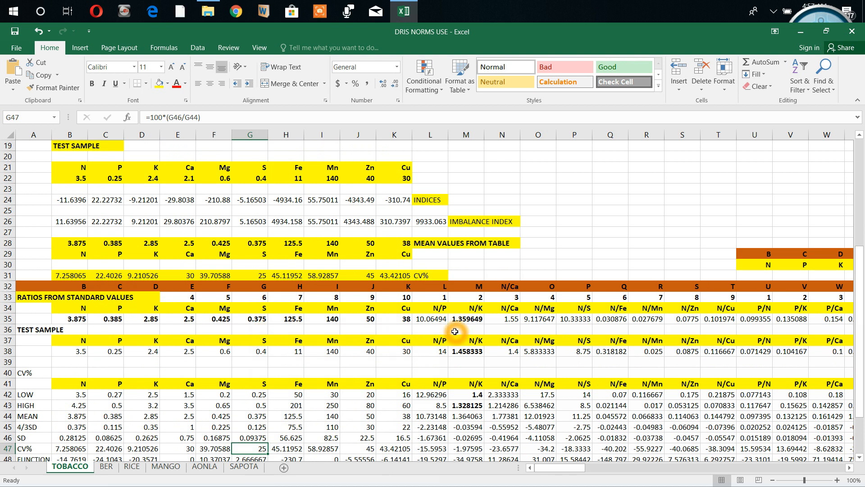
pyautogui.moveTo(475, 303)
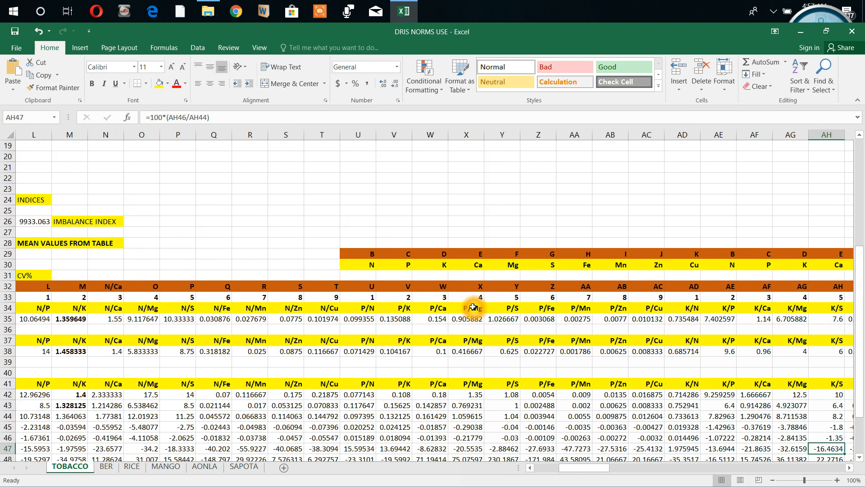
pyautogui.hscroll(3)
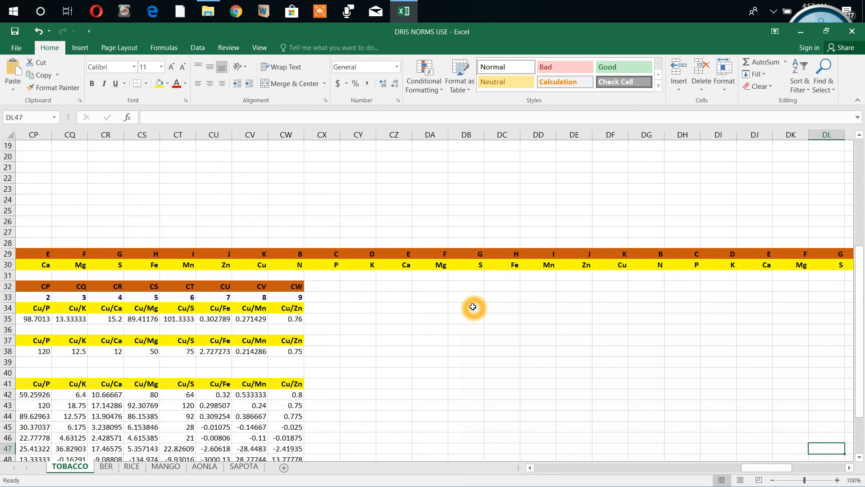
pyautogui.click(69, 448)
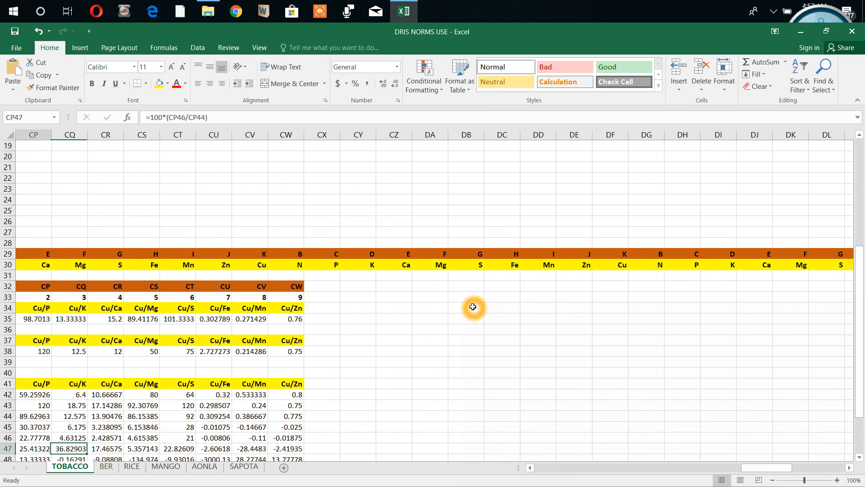
pyautogui.hscroll(-3)
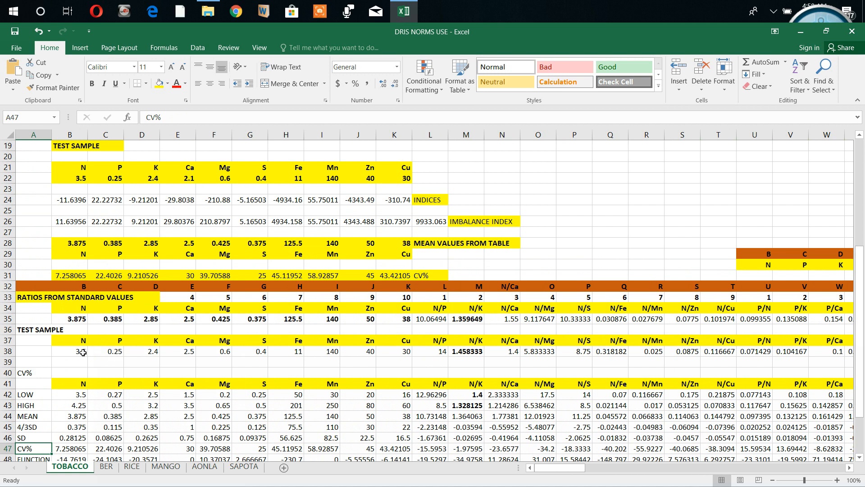
# Select a cell in the ratio area to show its formula in the formula bar
pyautogui.click(82, 352)
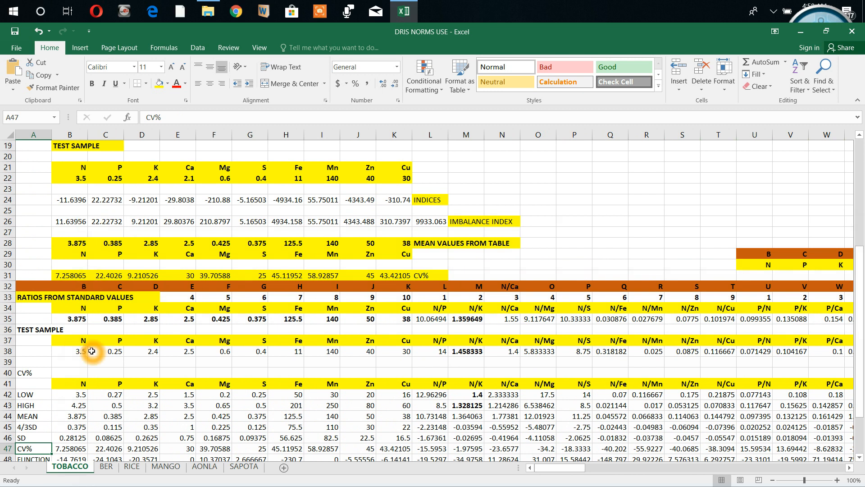
pyautogui.moveTo(301, 349)
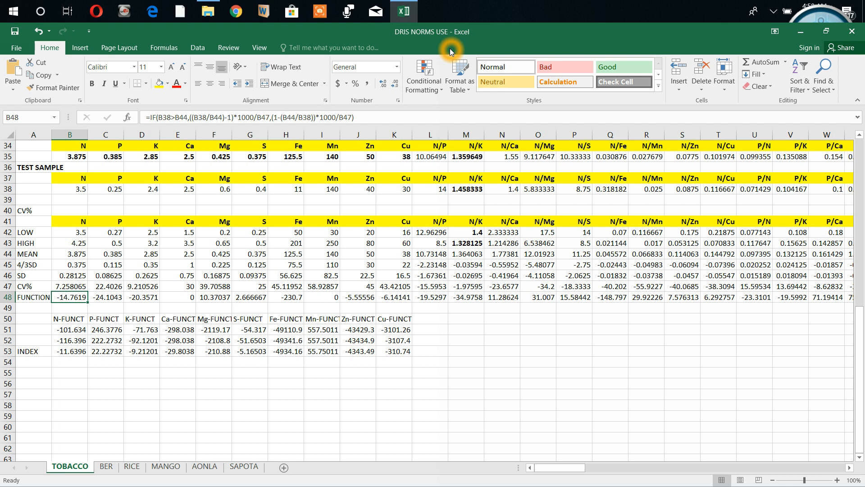
pyautogui.moveTo(369, 108)
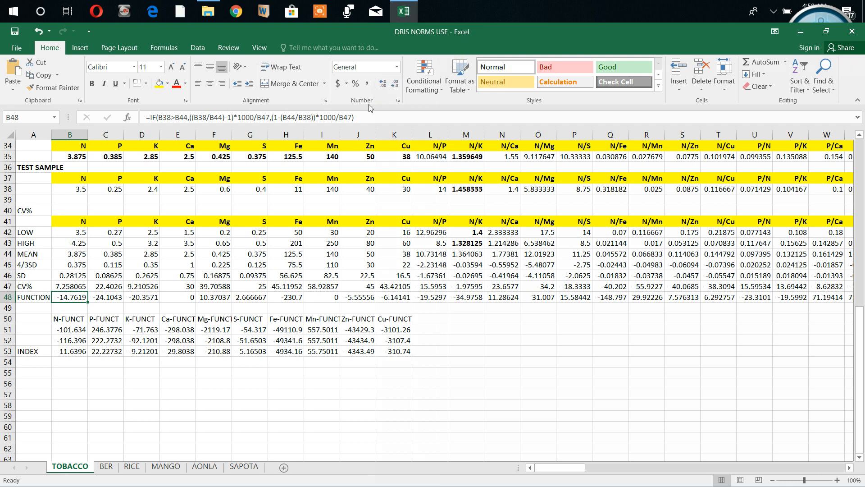
pyautogui.moveTo(363, 117)
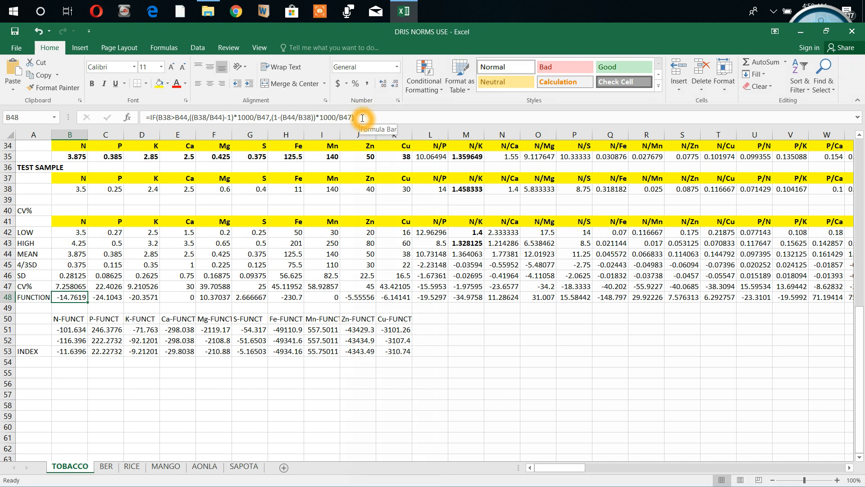